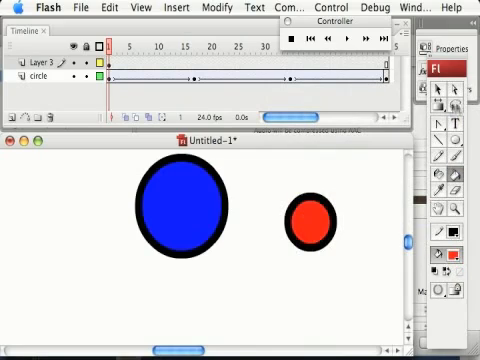
Add a motion tween to Layer 3, the red circle's layer, starting at its first frame.
click(318, 222)
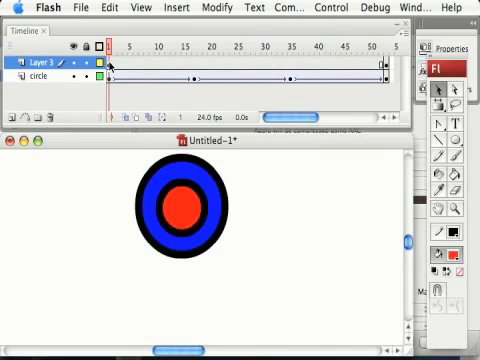
right_click(115, 57)
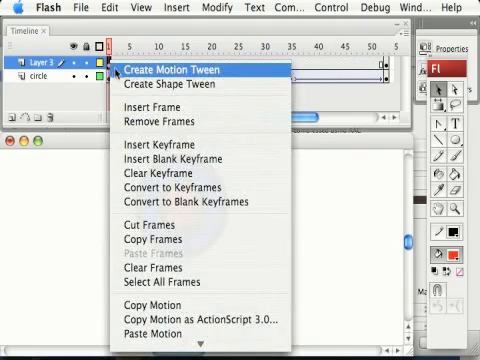
click(175, 70)
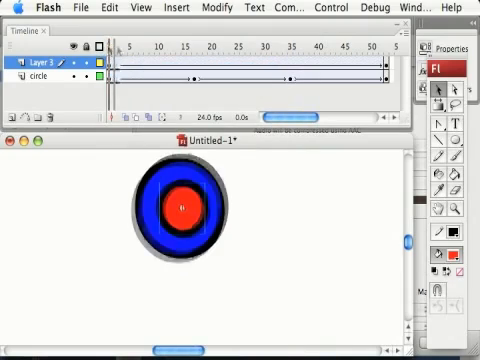
click(344, 48)
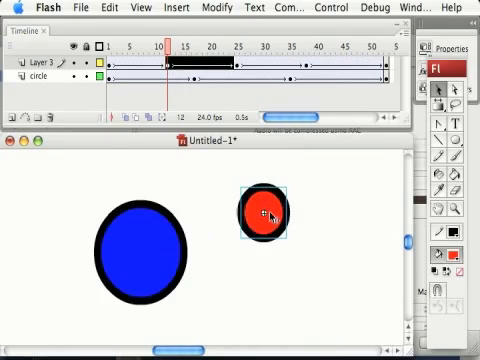
Drag the red circle toward the upper right, away from the blue circle, at frame 12.
drag(262, 218, 317, 195)
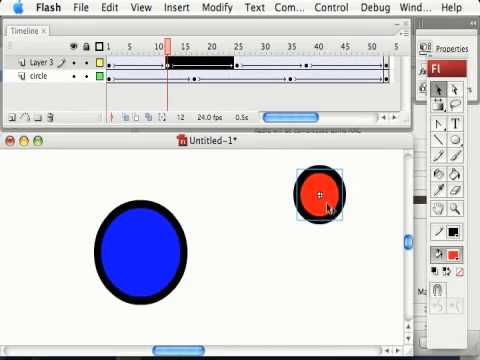